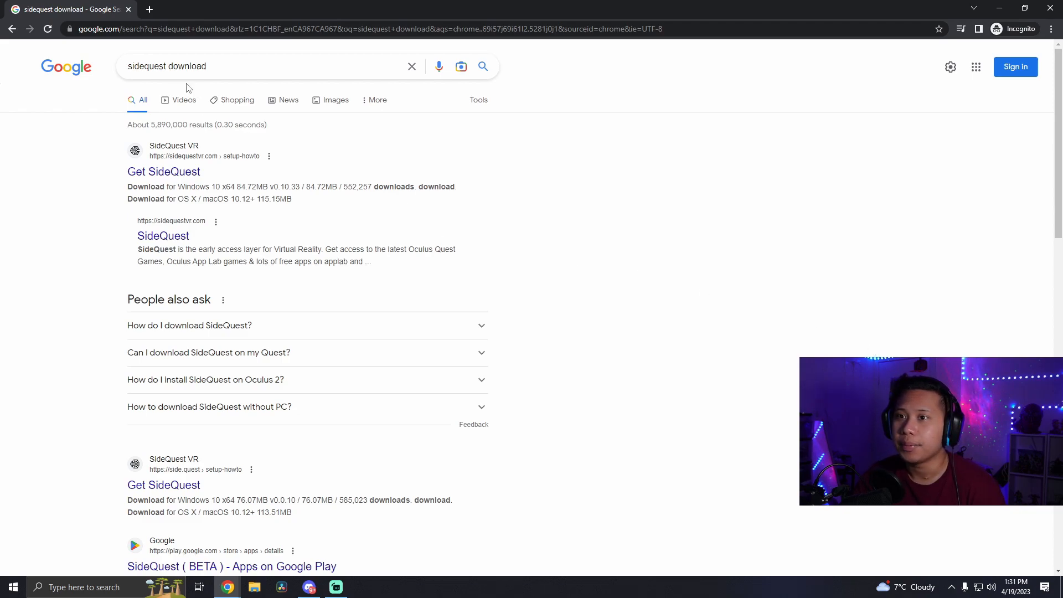
mouse_move(158, 166)
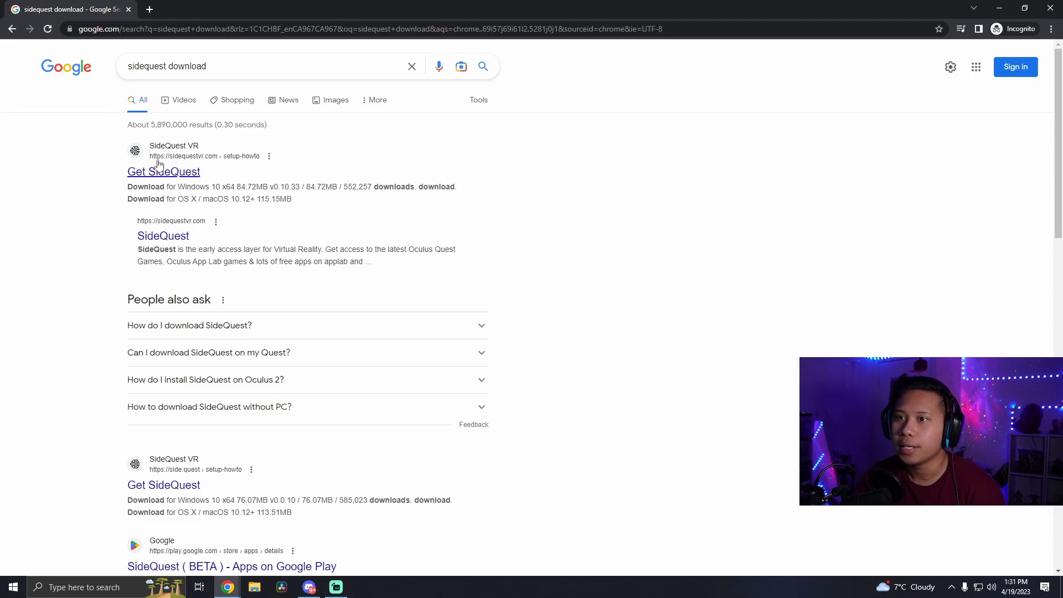
- Reach the 'Get SideQuest' setup page from the sidequestvr.com search result
left_click(163, 172)
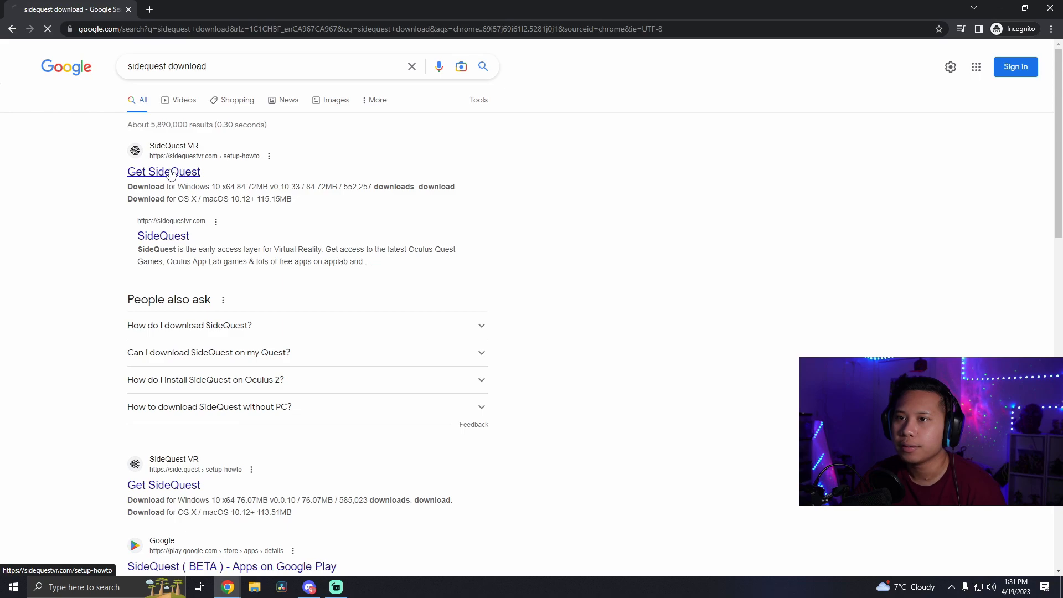
left_click(163, 171)
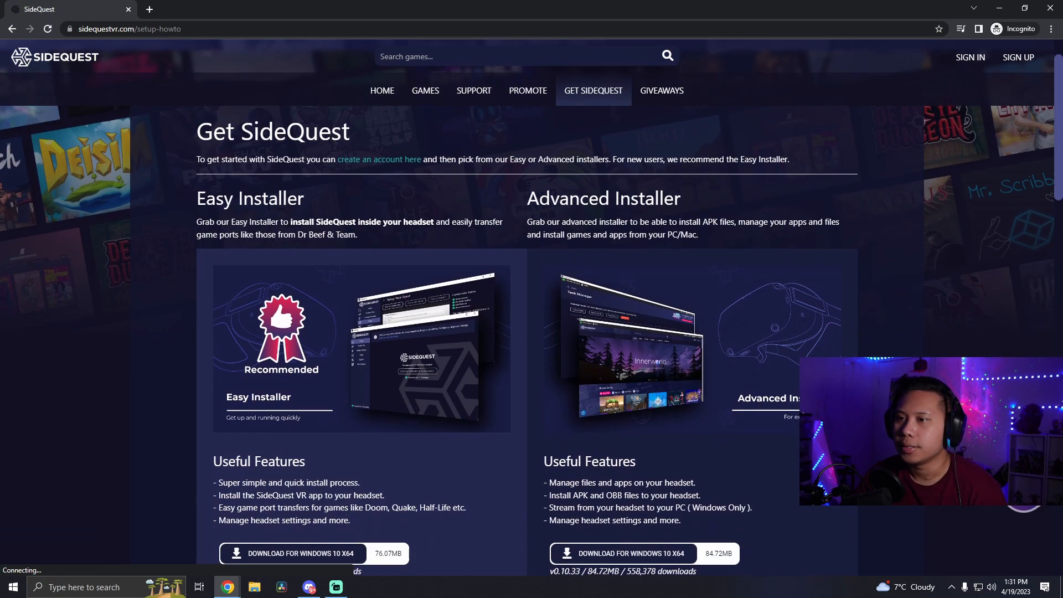
- Download the SideQuest Easy Installer for Windows 10 x64 as an .exe
scroll("down", 3)
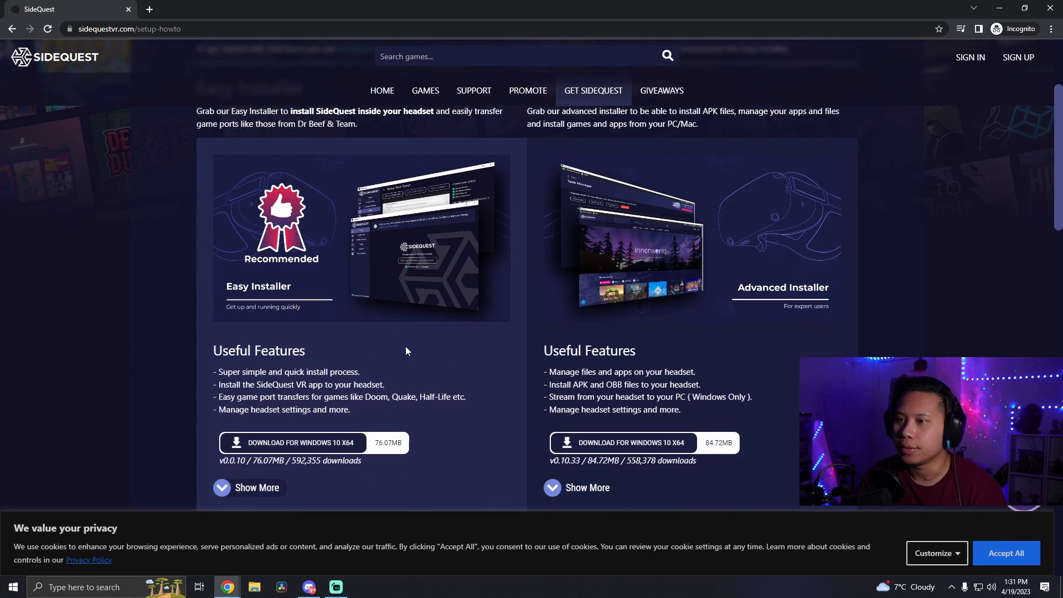
left_click(256, 487)
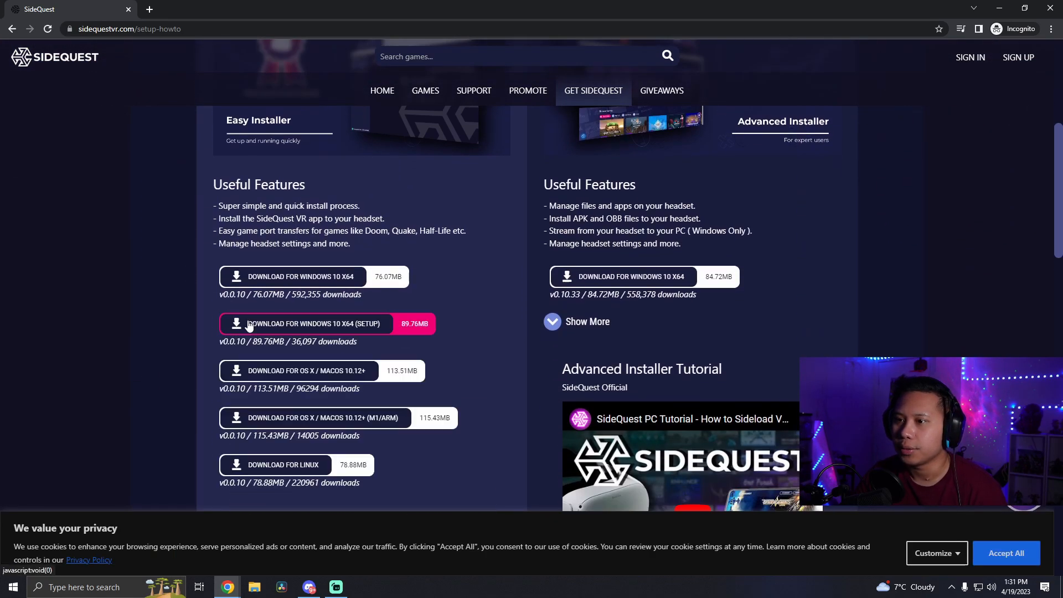
scroll("down", 3)
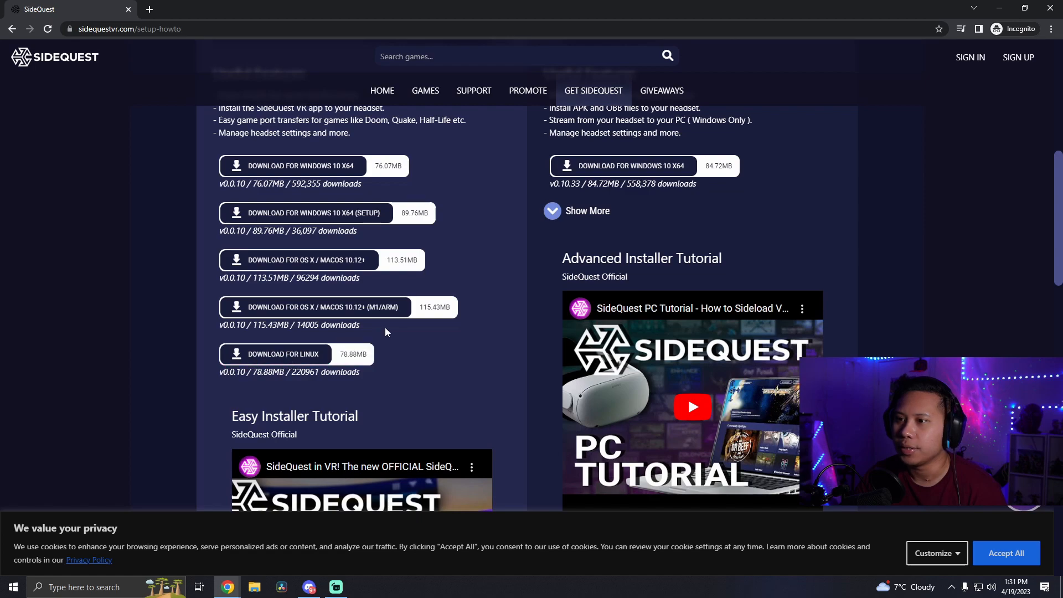
scroll("up", 3)
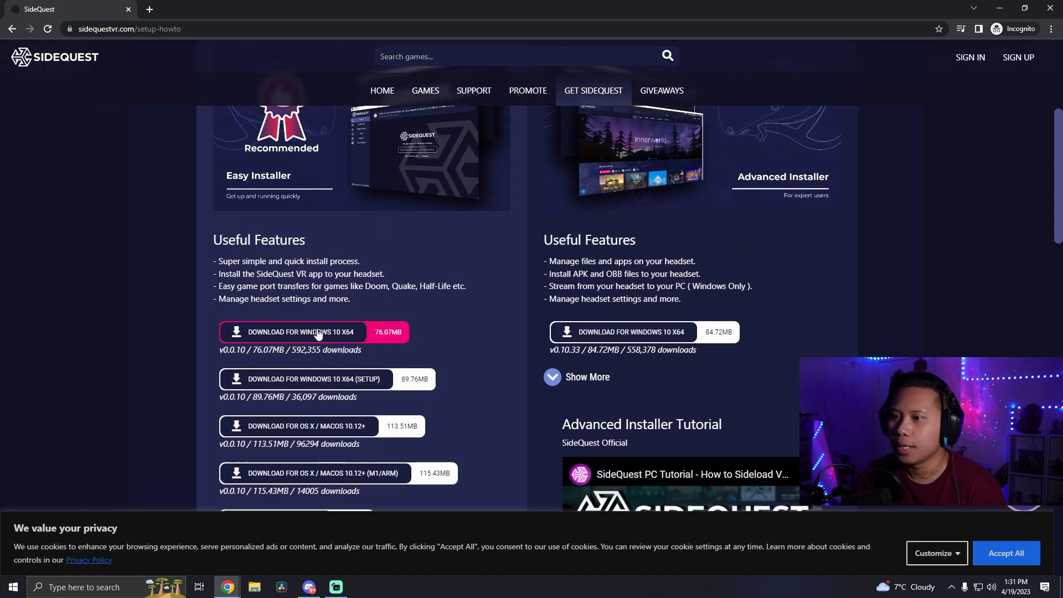
left_click(294, 332)
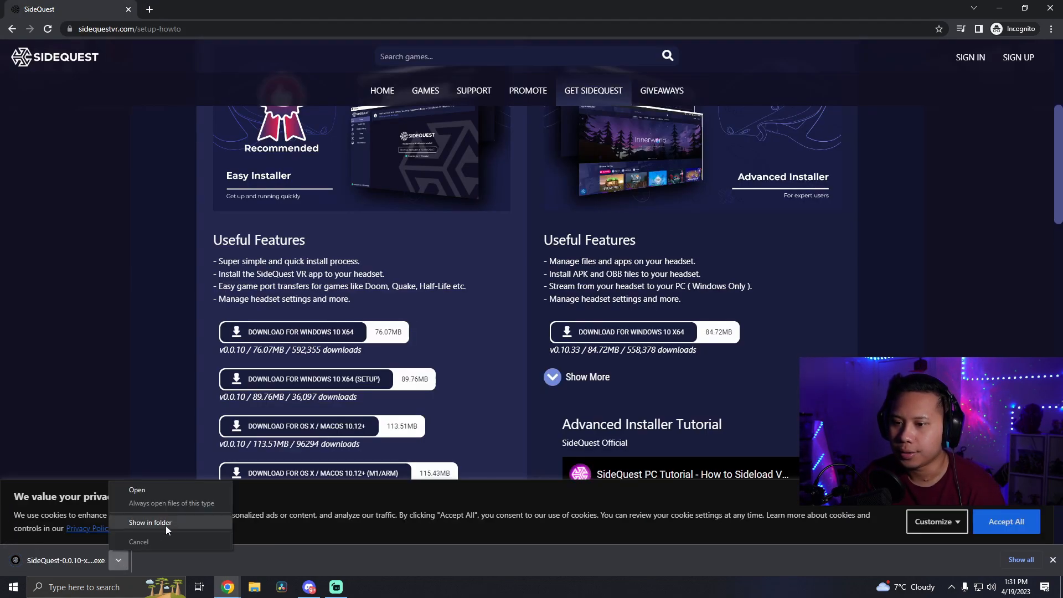
- Launch the downloaded SideQuest installer from the Downloads folder
left_click(151, 522)
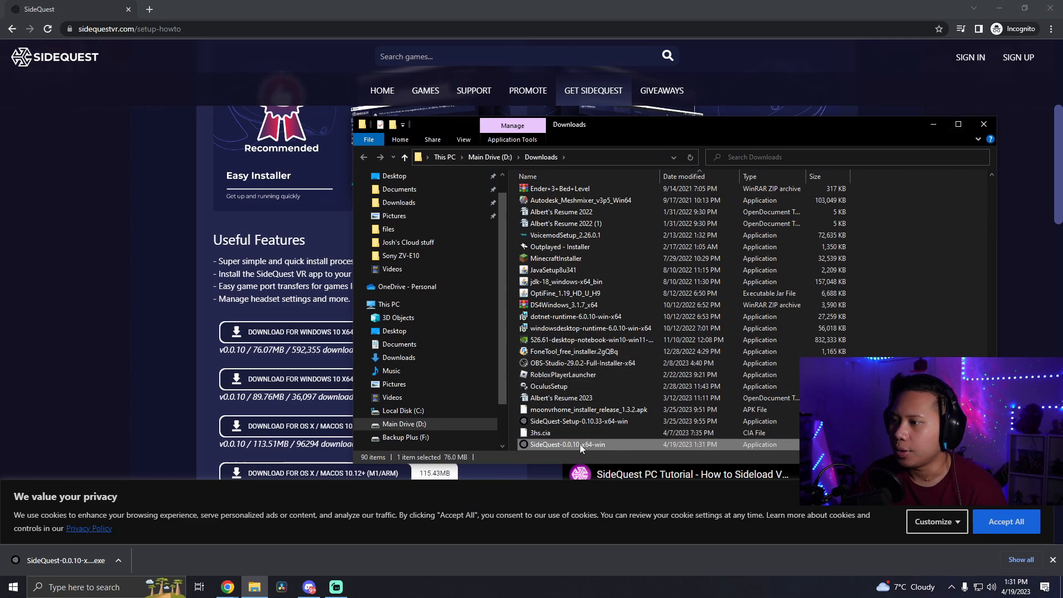
double_click(566, 444)
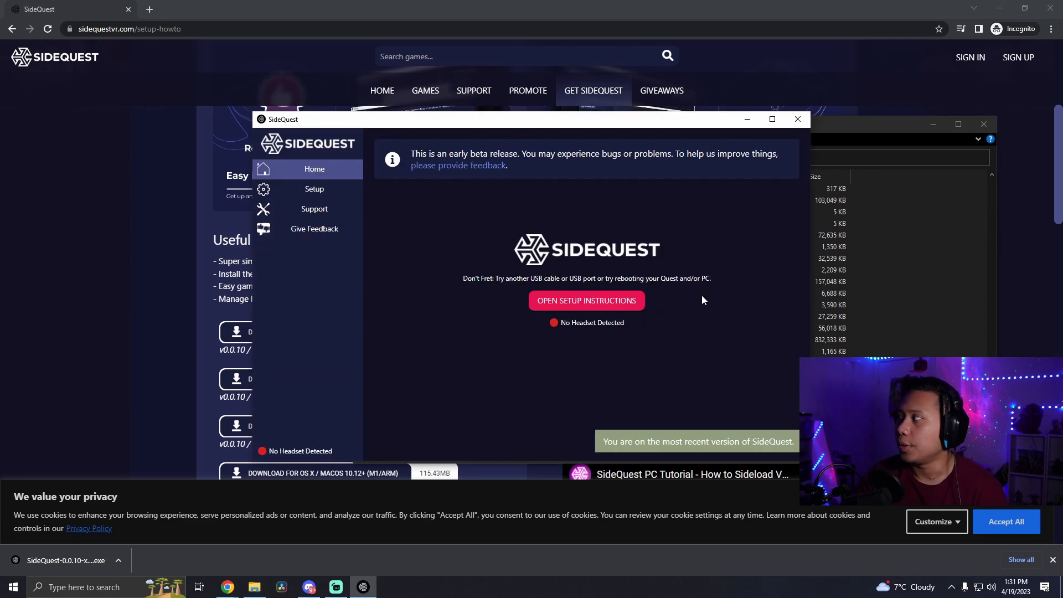
mouse_move(595, 281)
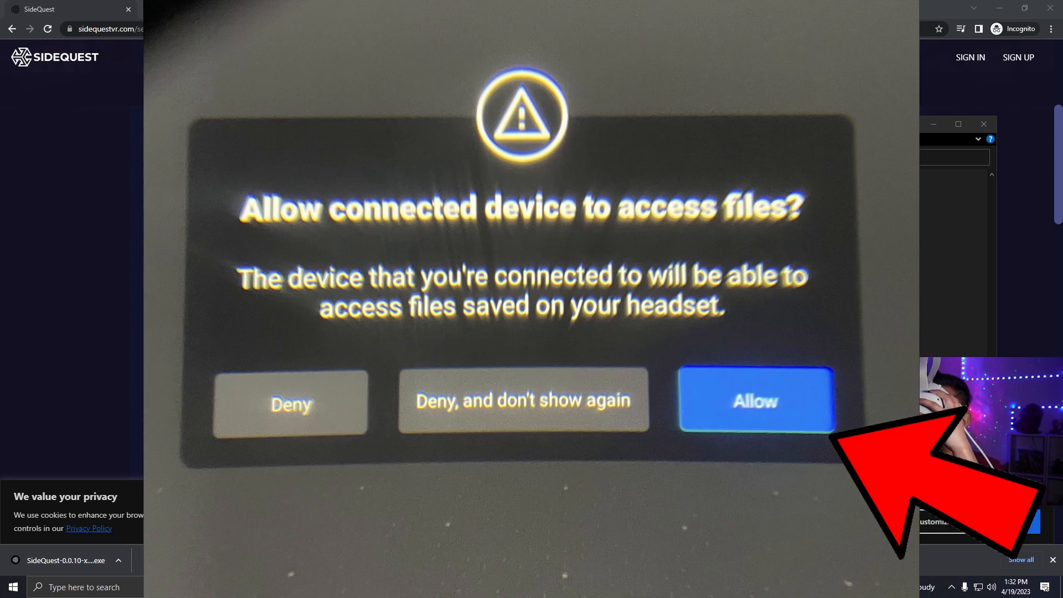
- Allow the computer file access on the headset and start installing SideQuest into it
left_click(754, 399)
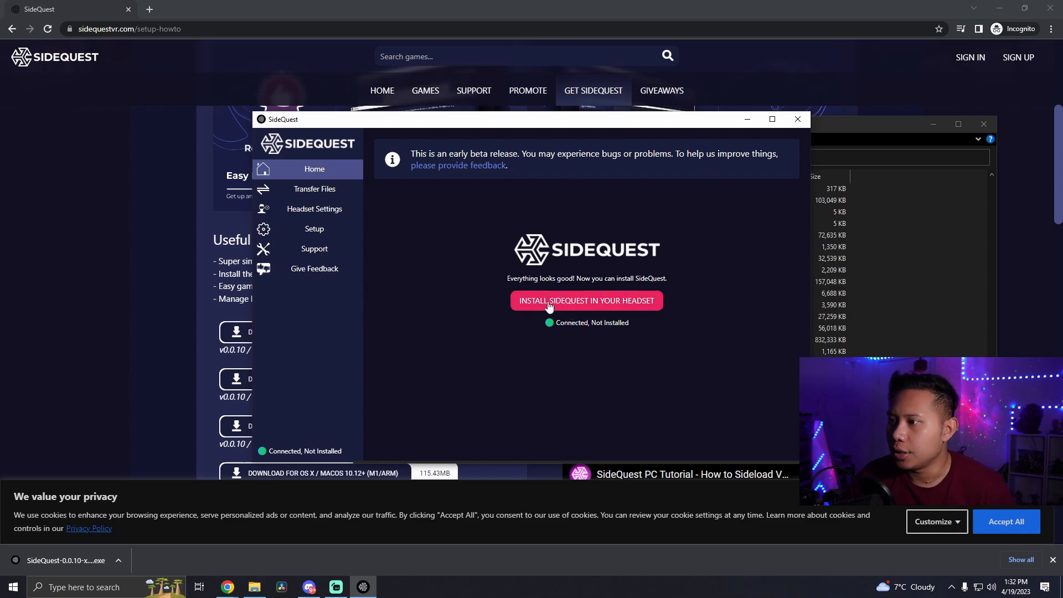
mouse_move(604, 308)
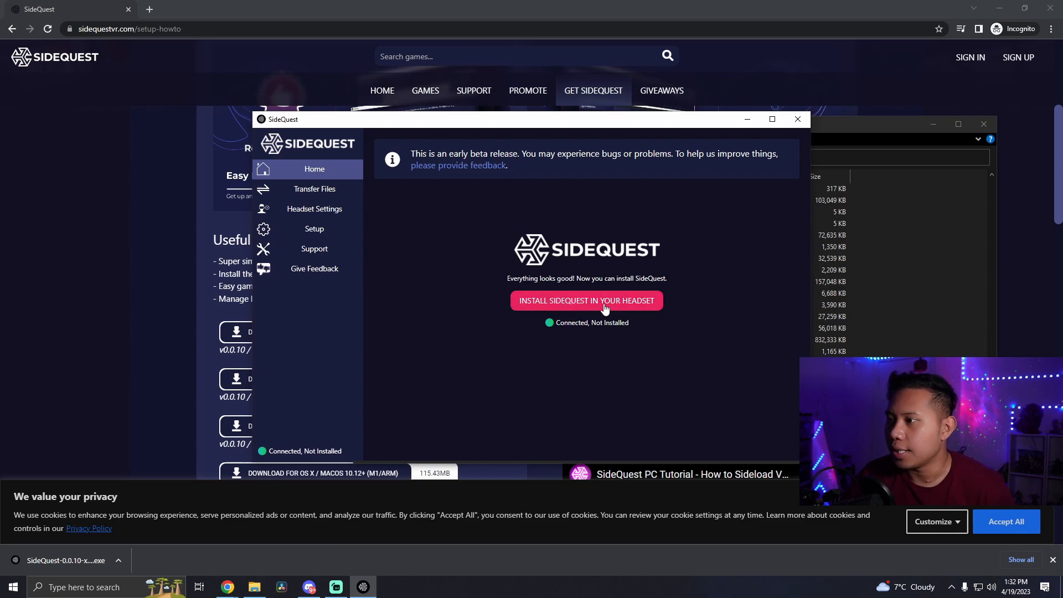
left_click(586, 300)
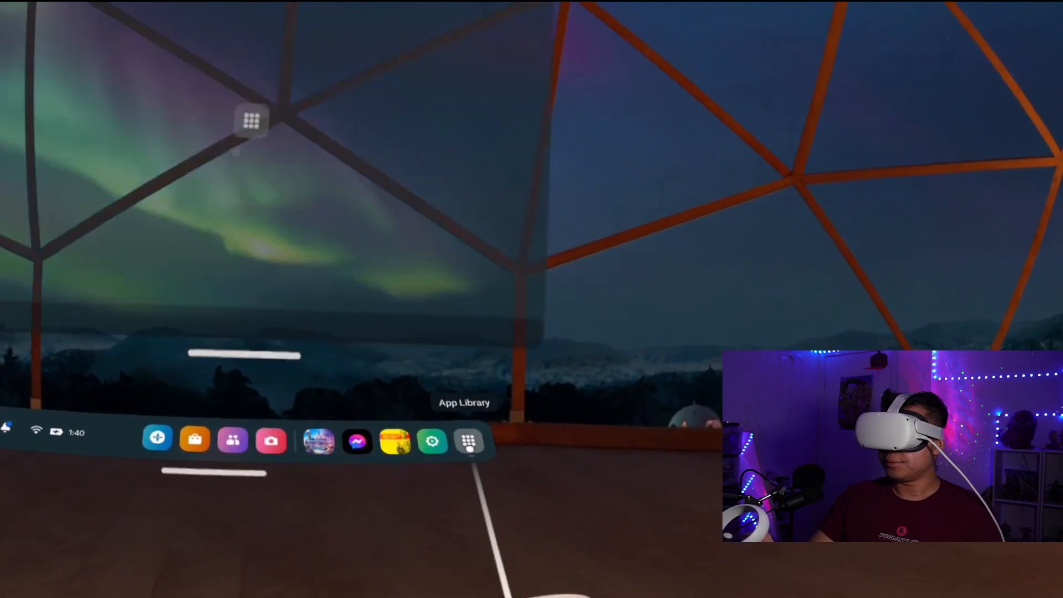
- Filter the Quest App Library to Unknown Sources instead of All (36)
left_click(469, 440)
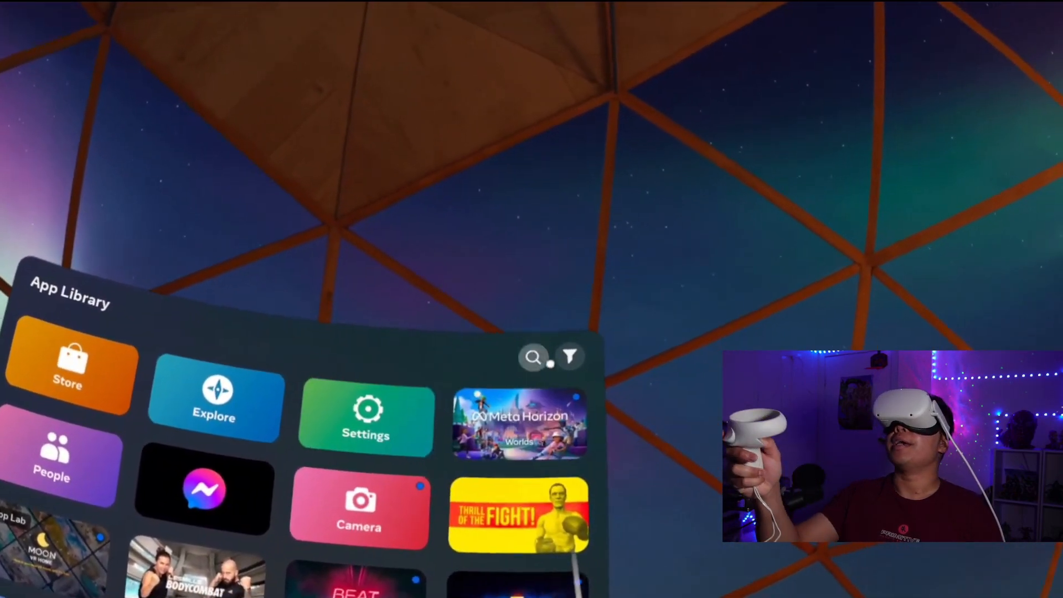
left_click(570, 356)
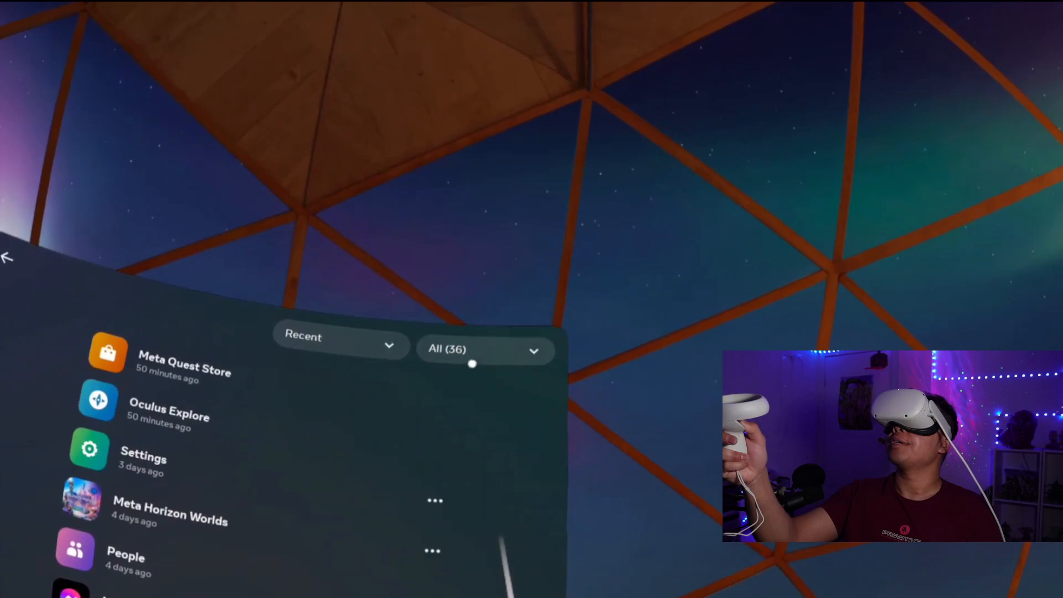
left_click(485, 348)
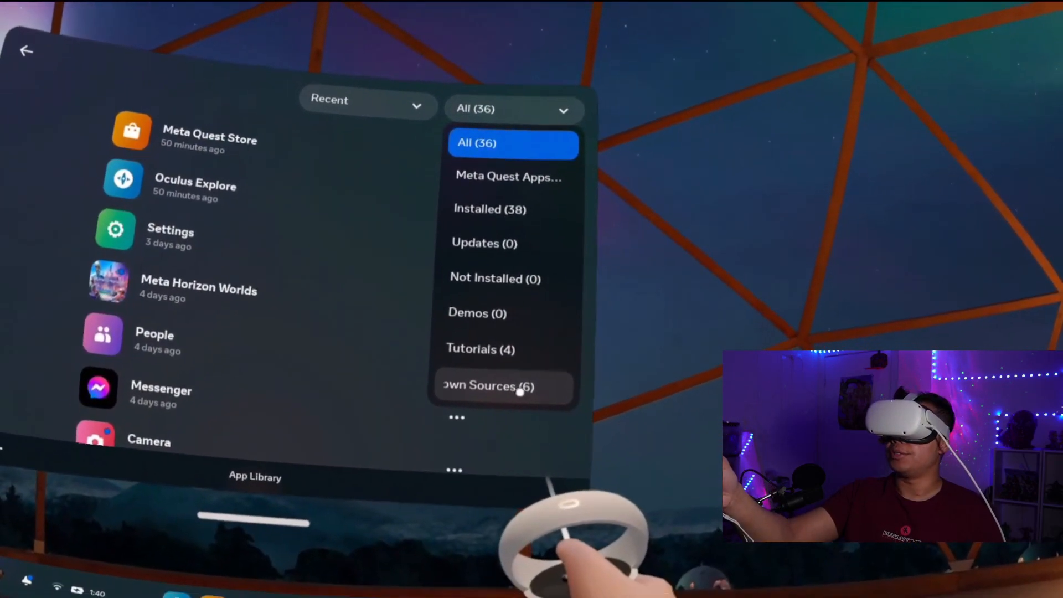
left_click(487, 386)
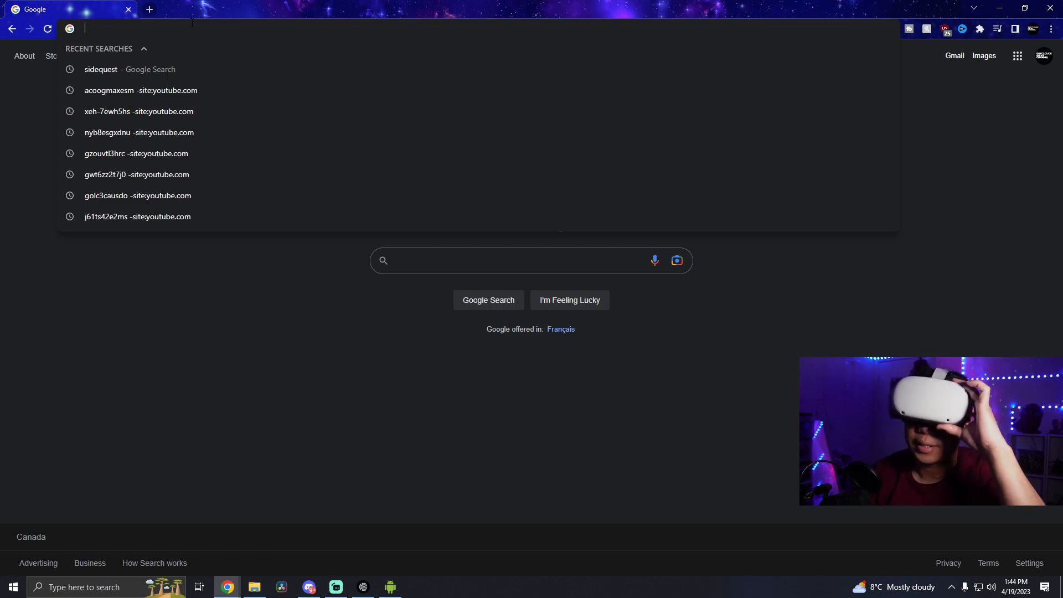
- Go to sdq.st/link in Chrome to reach the 6-digit code page
type("sdq.st/link")
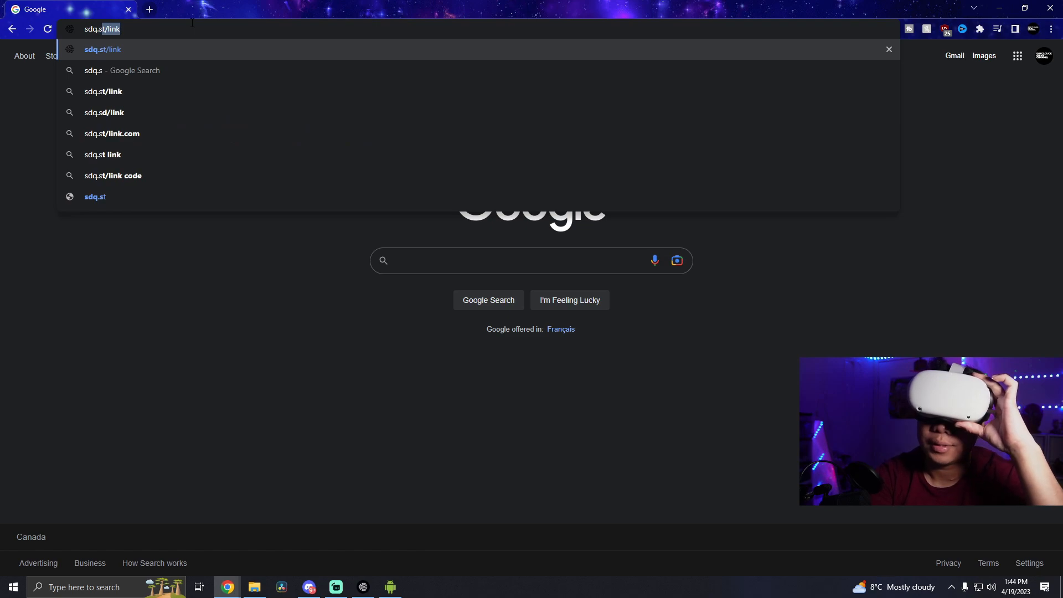
key("backspace")
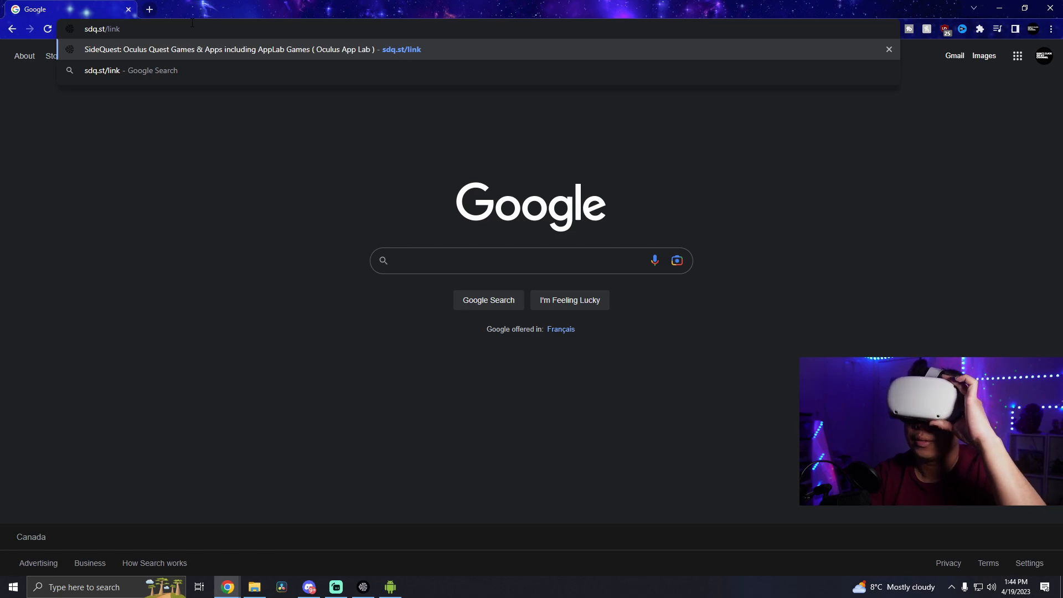
left_click(229, 49)
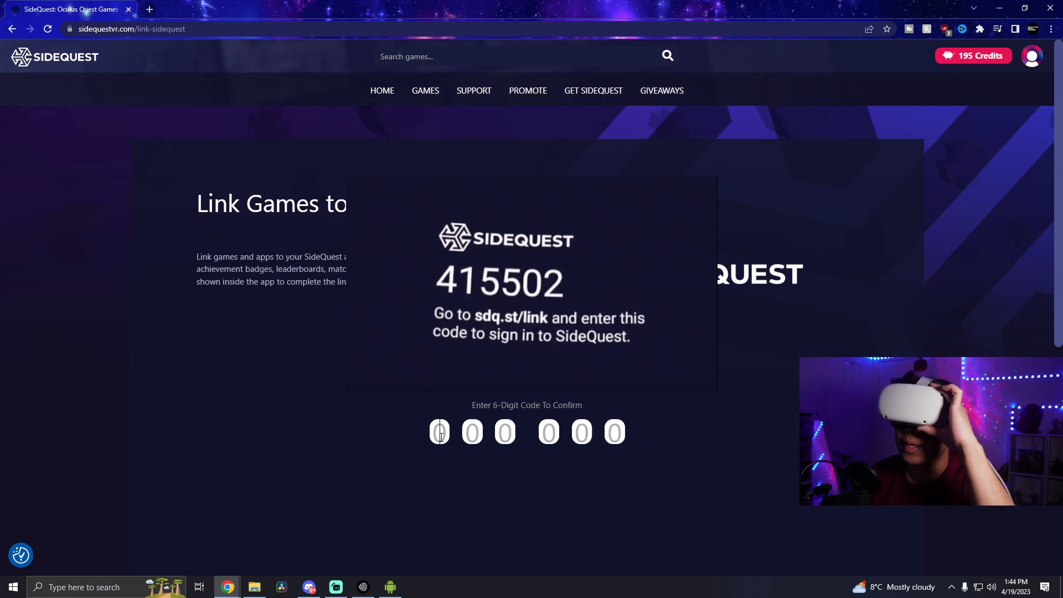
type("4")
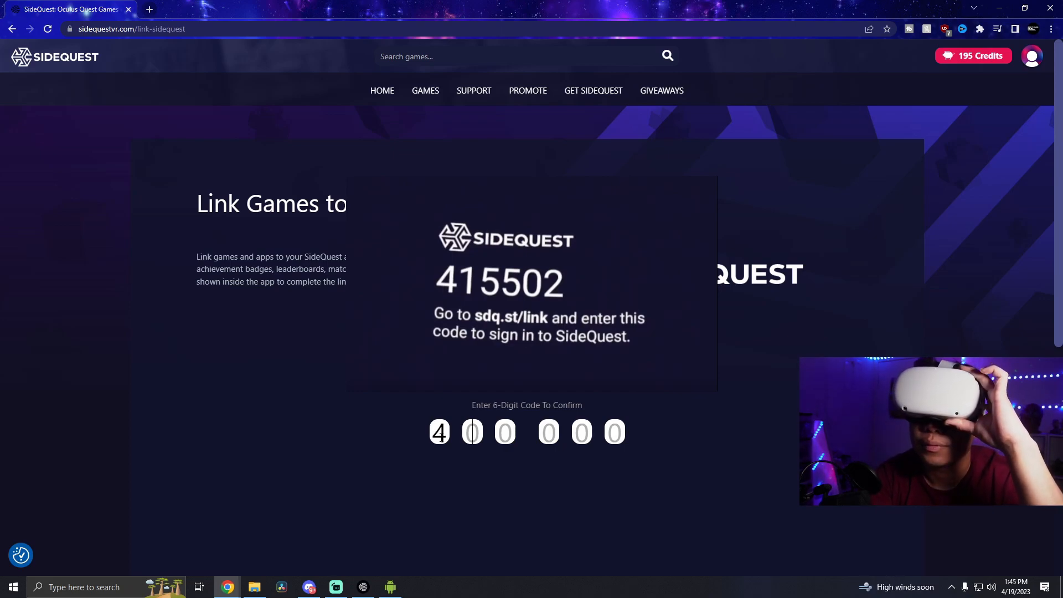
type("155")
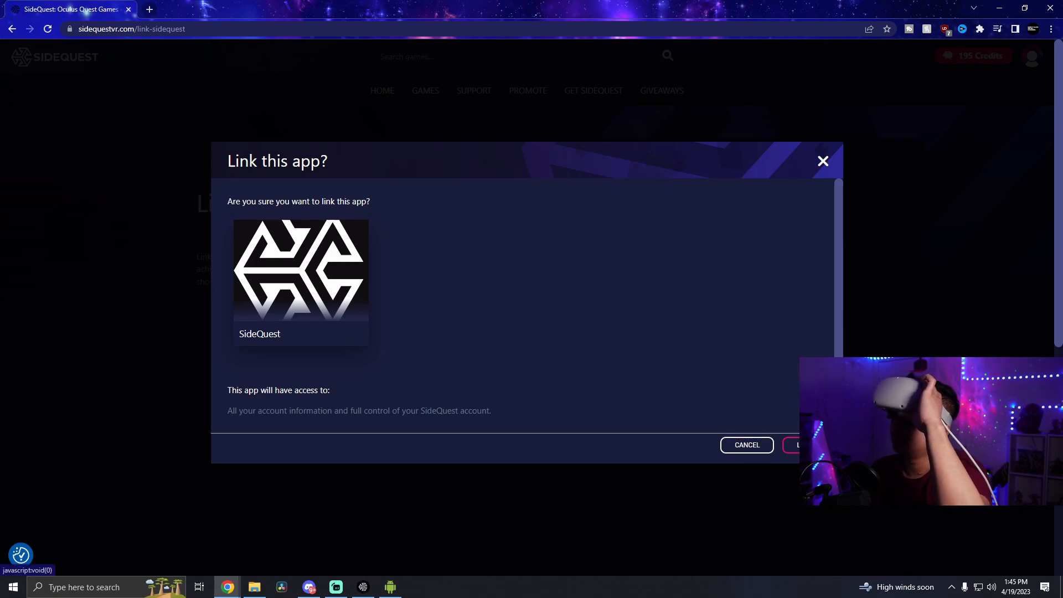
left_click(803, 445)
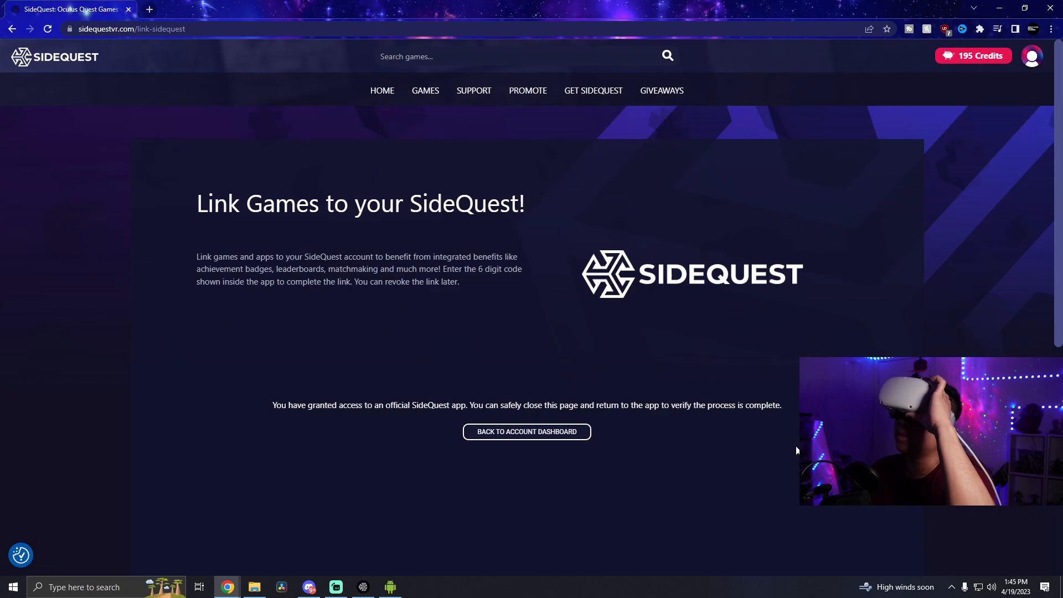
mouse_move(778, 439)
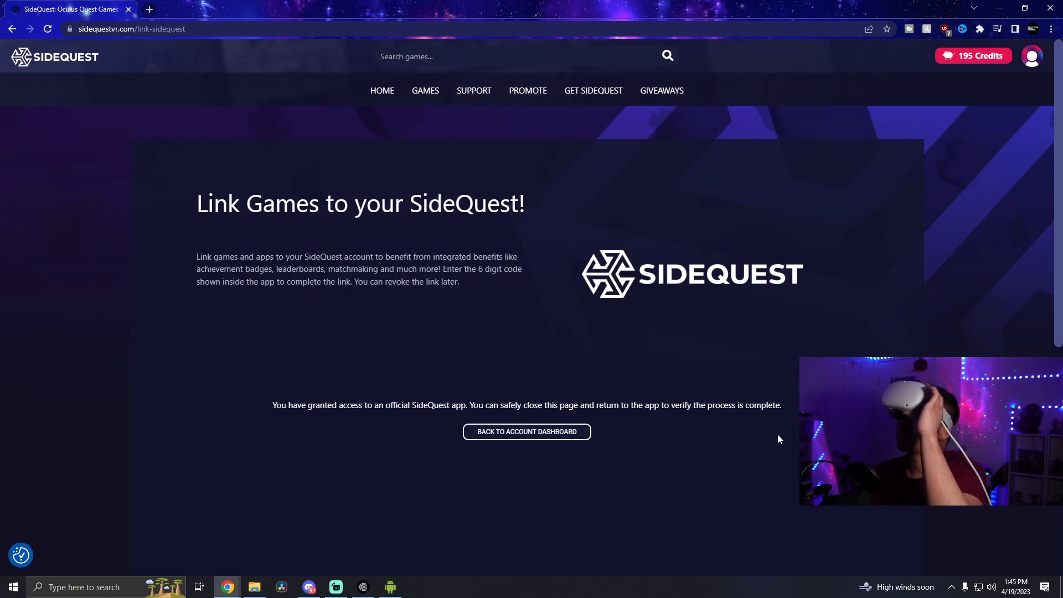
left_click(526, 432)
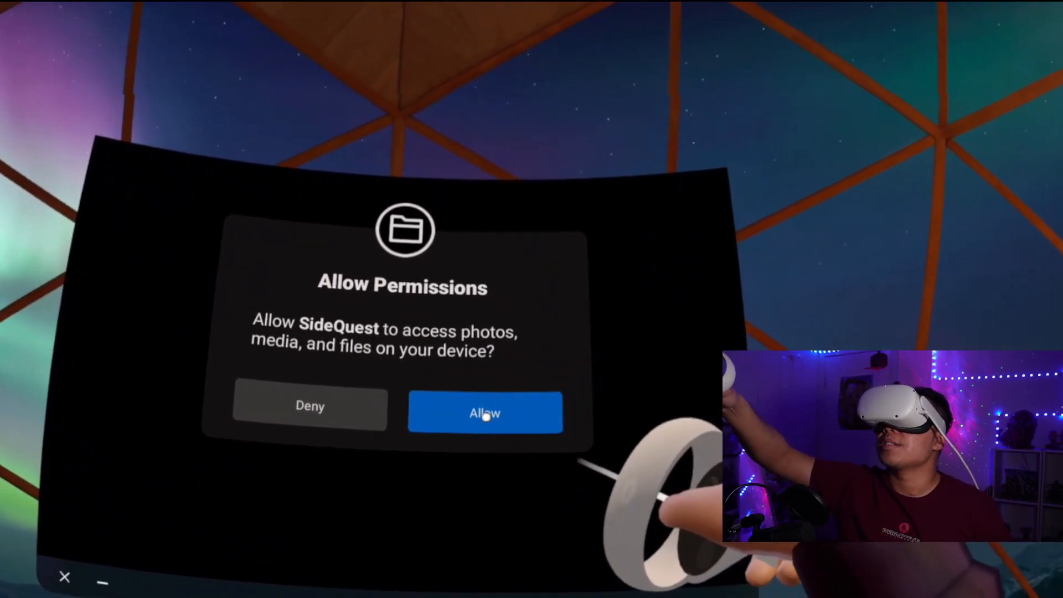
- Allow SideQuest file access and browse the Games & Apps catalog (Pavlov: Shack, Gorilla Tag, BMBF)
left_click(484, 413)
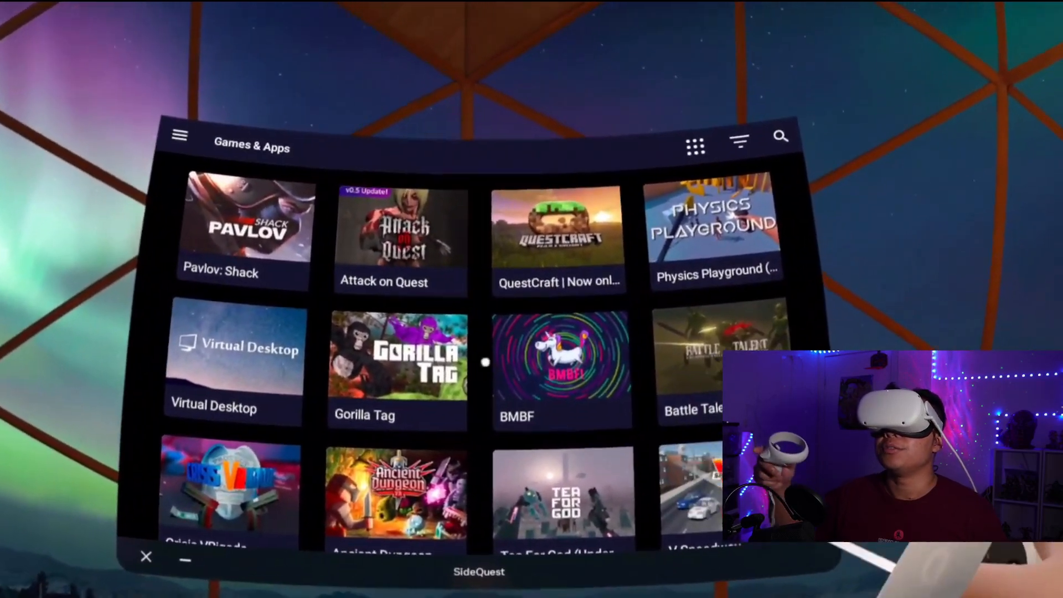
scroll("down", 3)
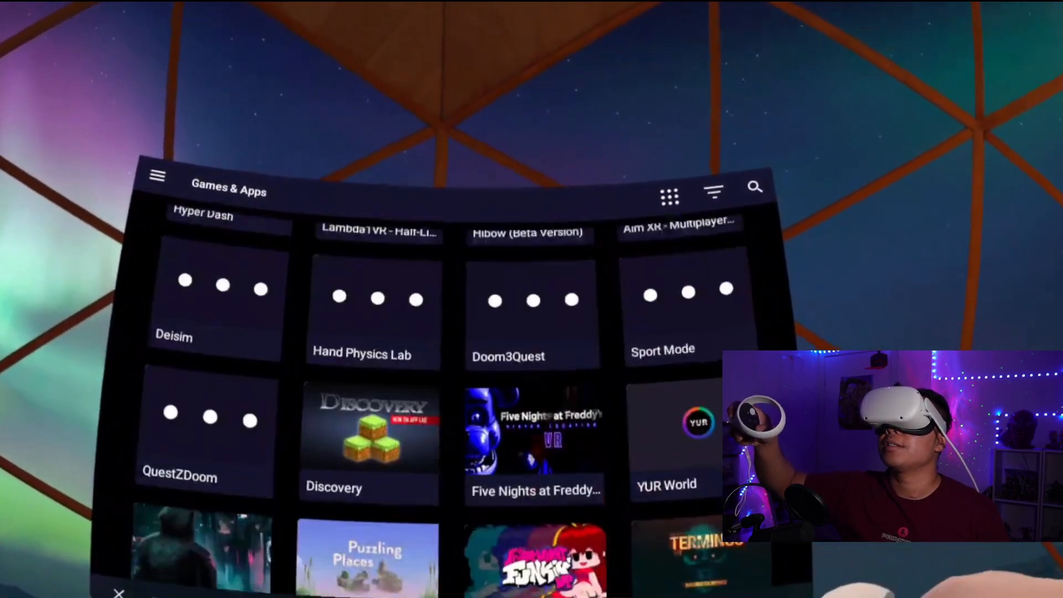
scroll("up", 3)
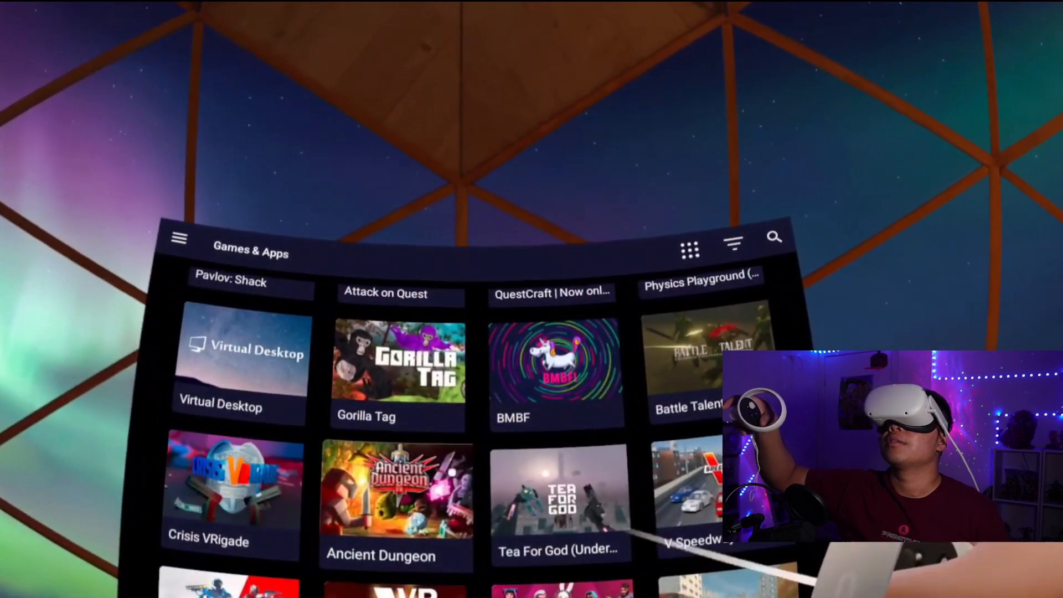